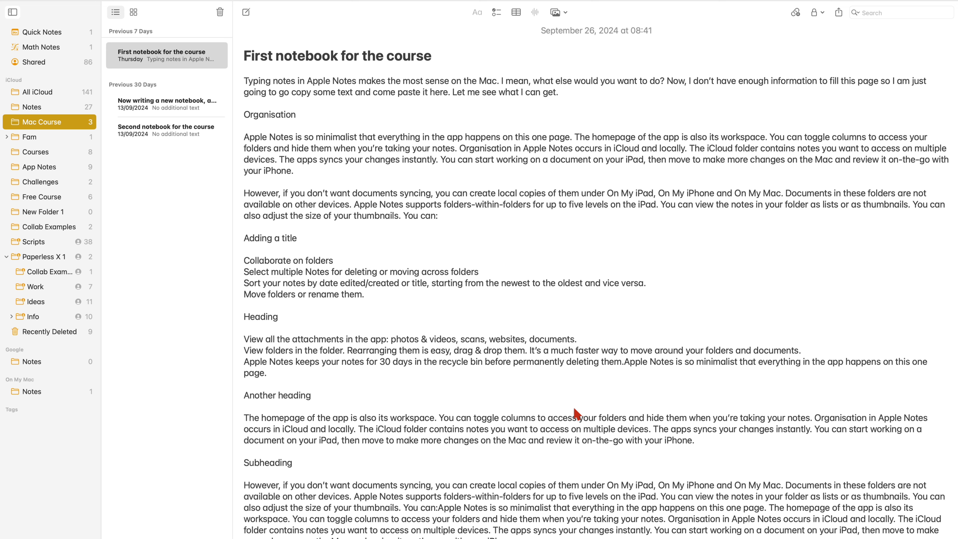
# Hide the note list and folder sidebar so the note fills the window
pyautogui.click(133, 12)
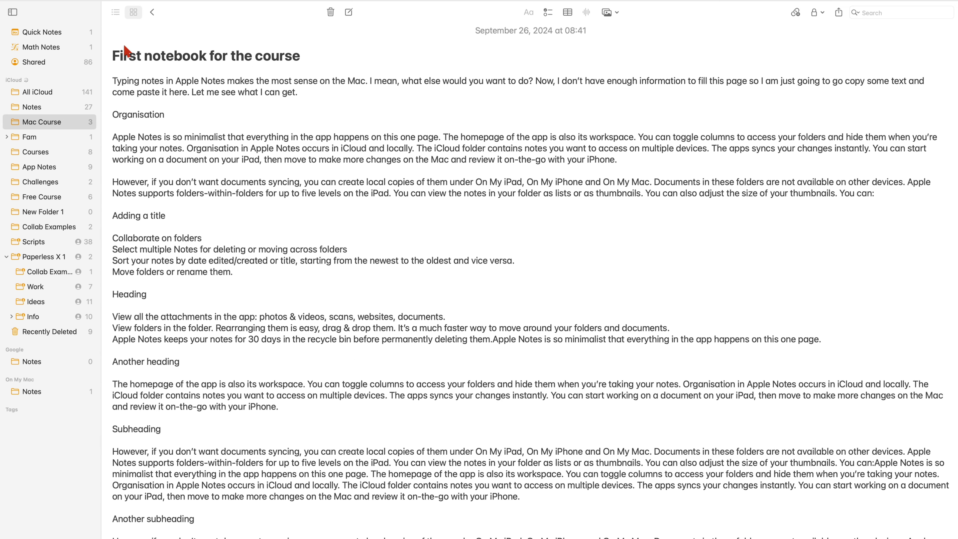
pyautogui.click(12, 12)
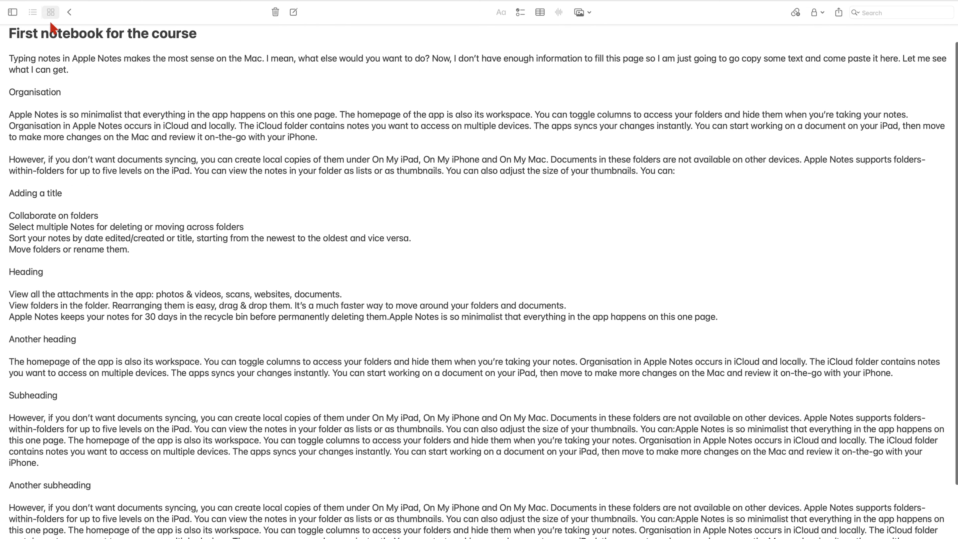
pyautogui.moveTo(158, 109)
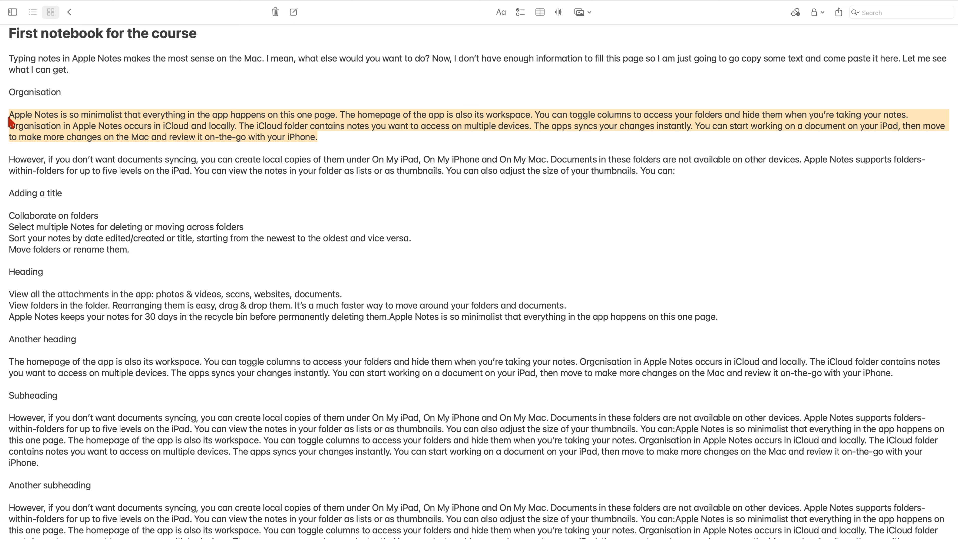
pyautogui.moveTo(58, 128)
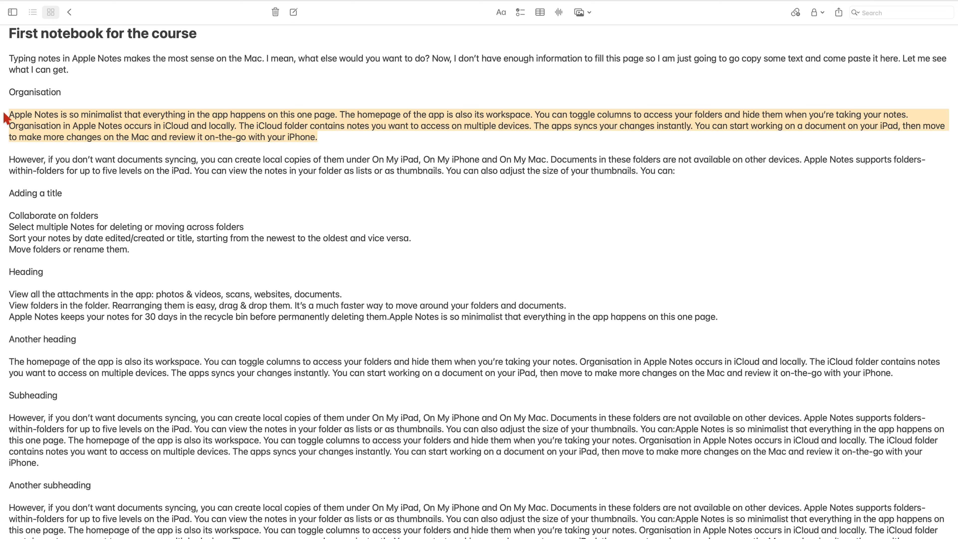
# Proofread the Organisation paragraph via Writing Tools and accept the 'apps' to 'app' fix
pyautogui.rightClick(45, 122)
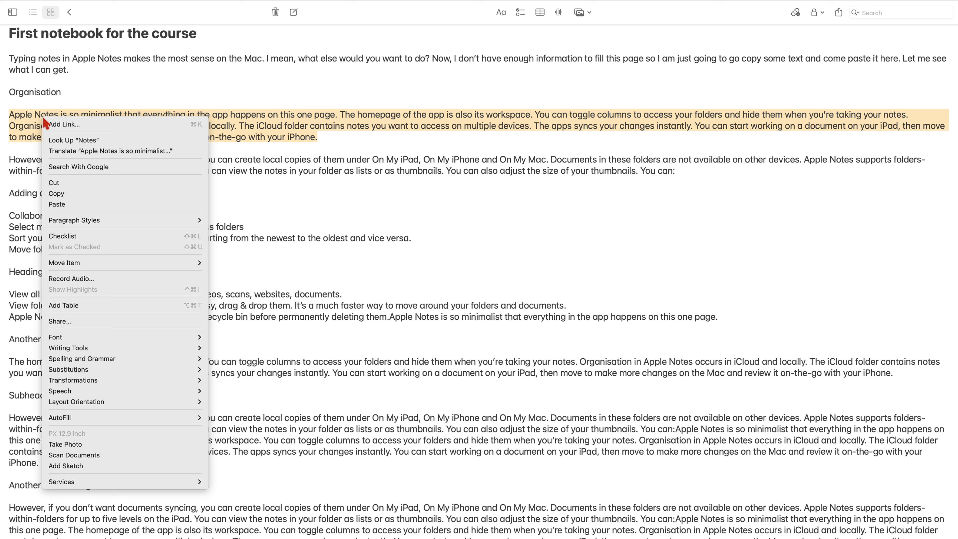
pyautogui.moveTo(96, 278)
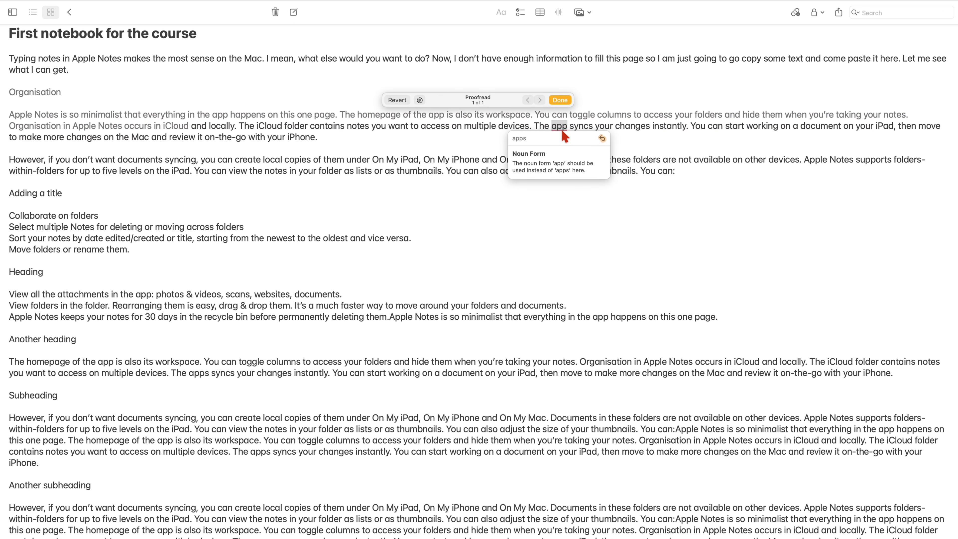
pyautogui.moveTo(531, 148)
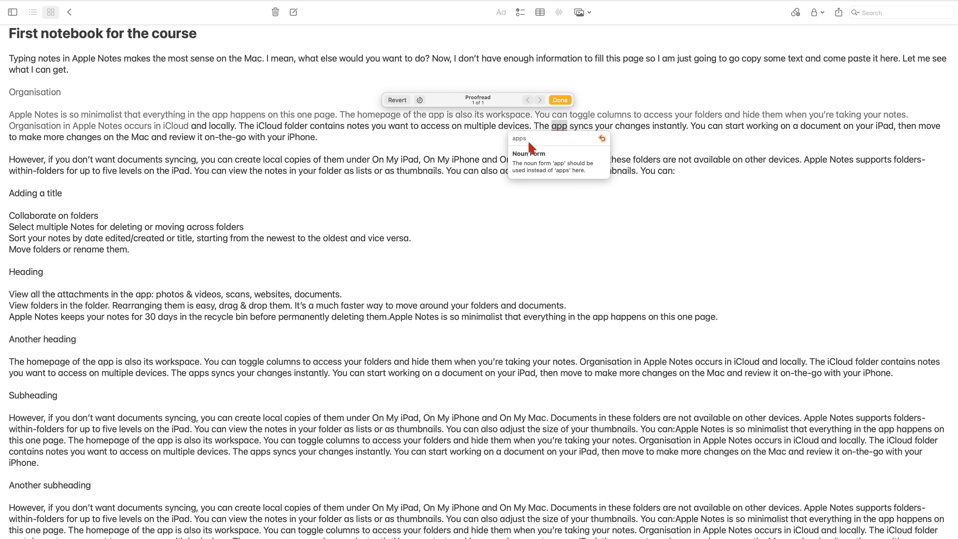
pyautogui.moveTo(530, 145)
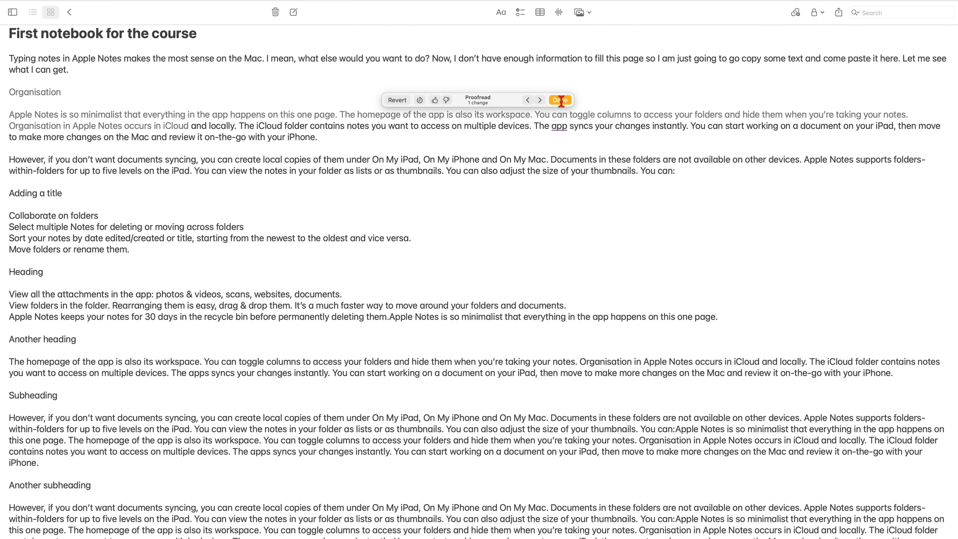
pyautogui.click(559, 100)
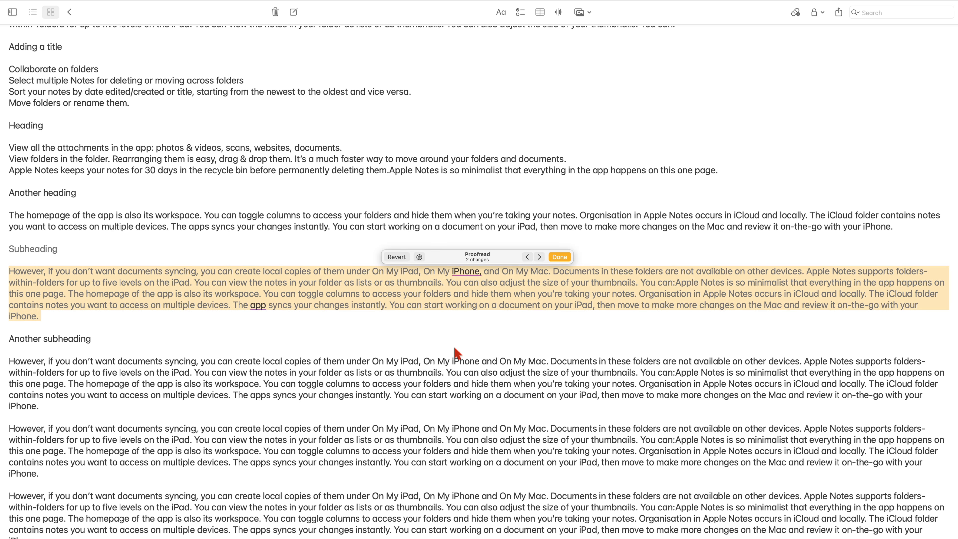
# Inspect the comma-after-iPhone suggestion and compare the proofread Subheading text with the original
pyautogui.click(539, 256)
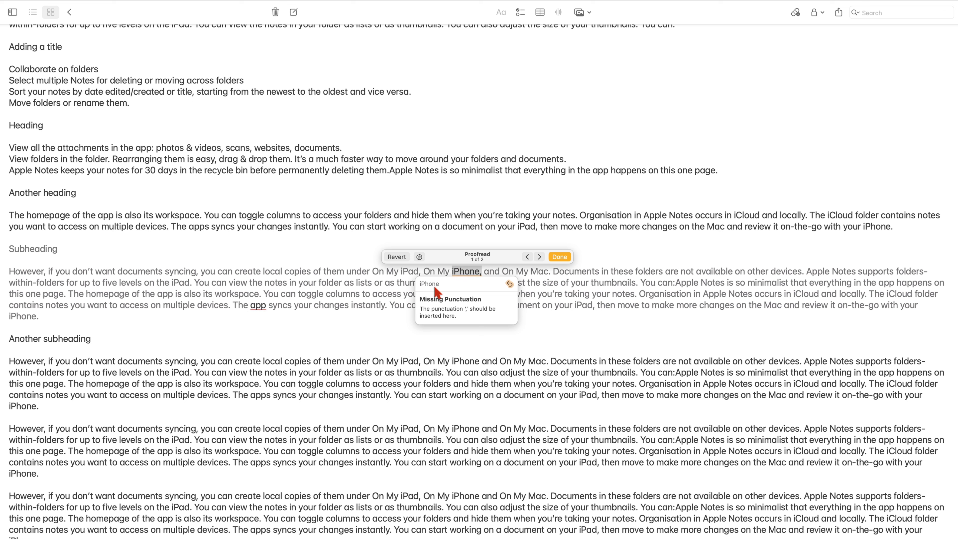
pyautogui.moveTo(454, 318)
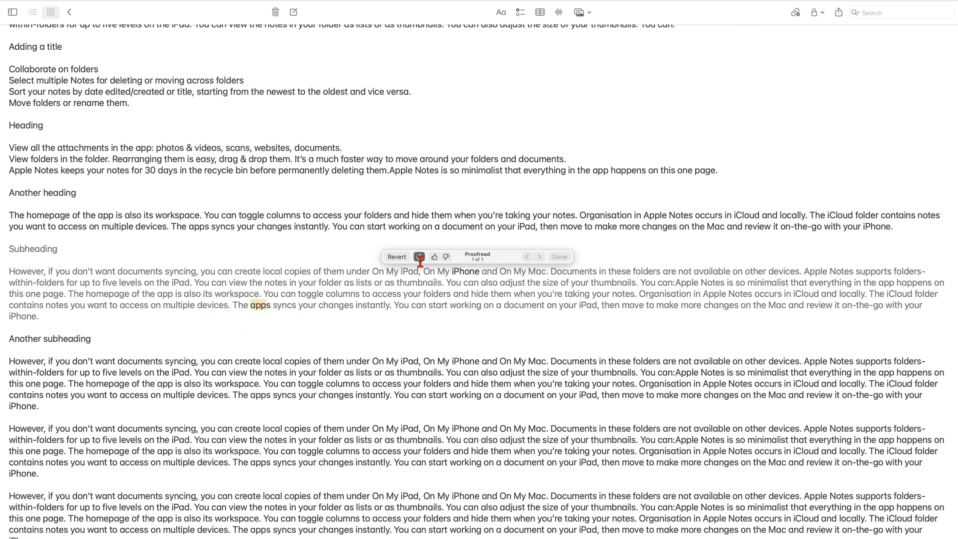
pyautogui.click(419, 256)
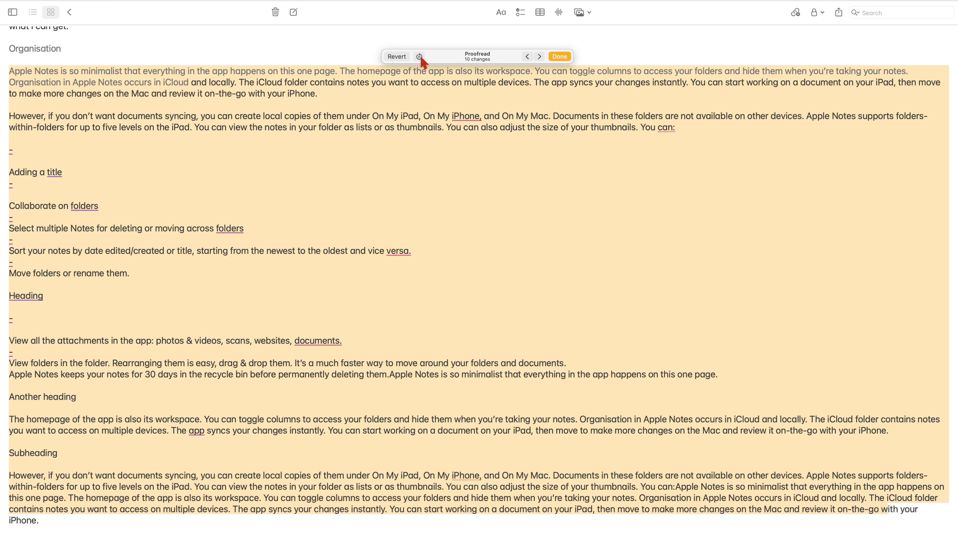
pyautogui.moveTo(400, 66)
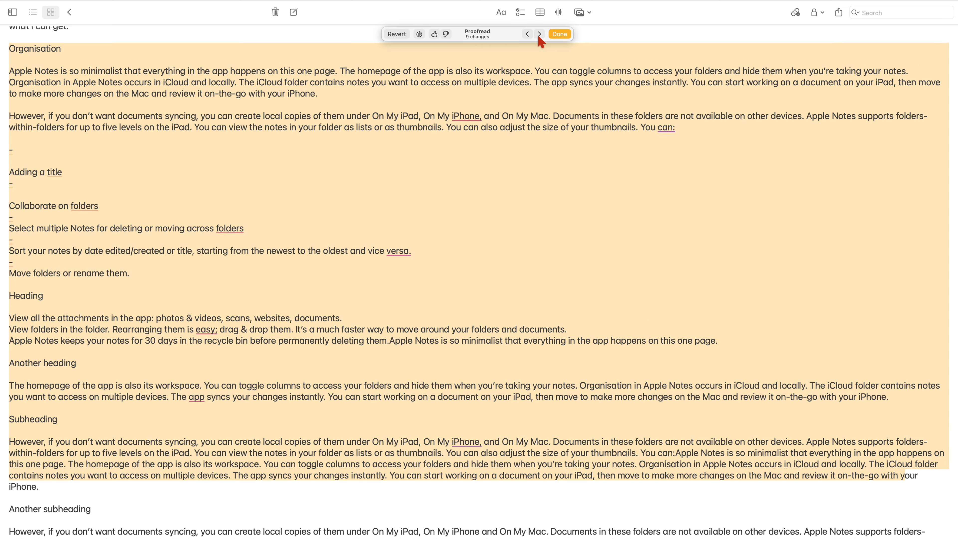
# Step through the whole-note proofreading suggestions (iPhone commas, 'easy;') and keep them all
pyautogui.click(538, 34)
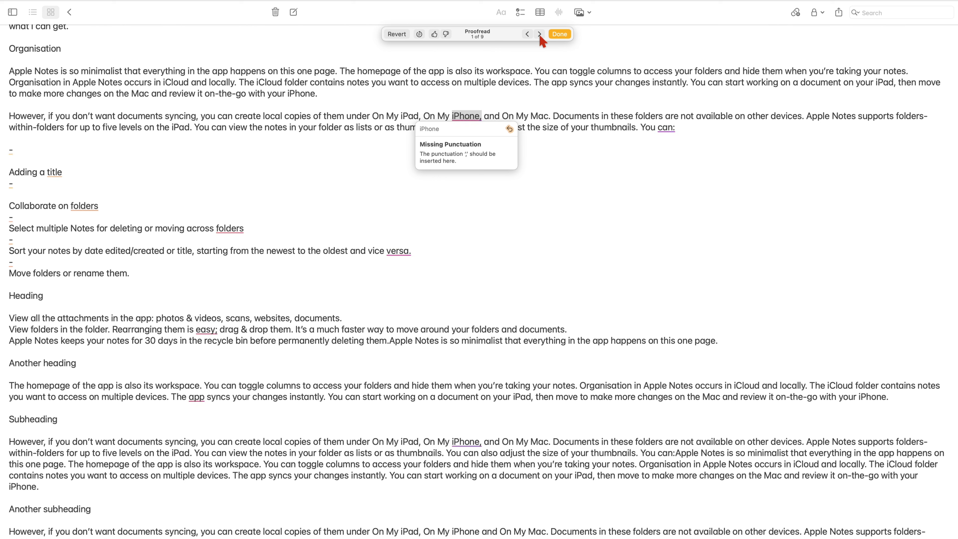
pyautogui.click(539, 34)
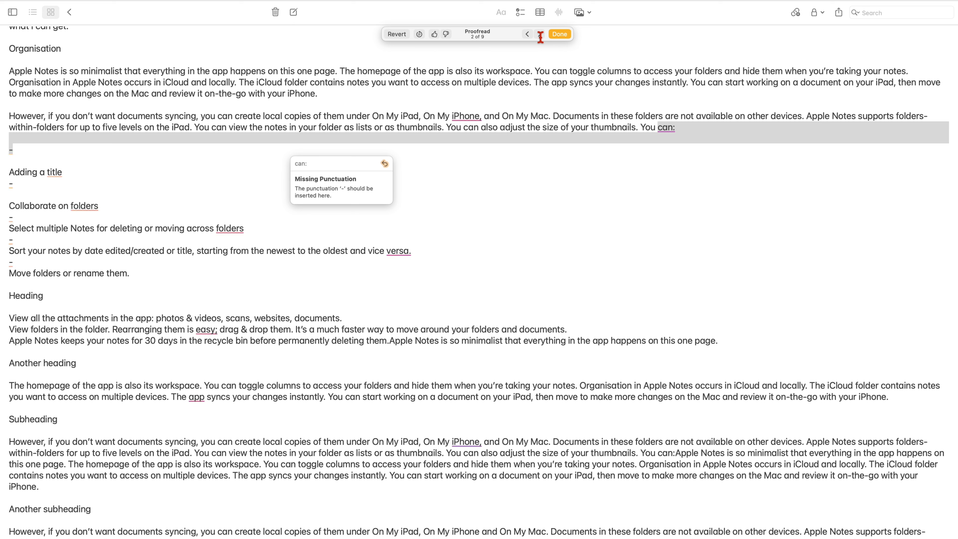
pyautogui.click(527, 33)
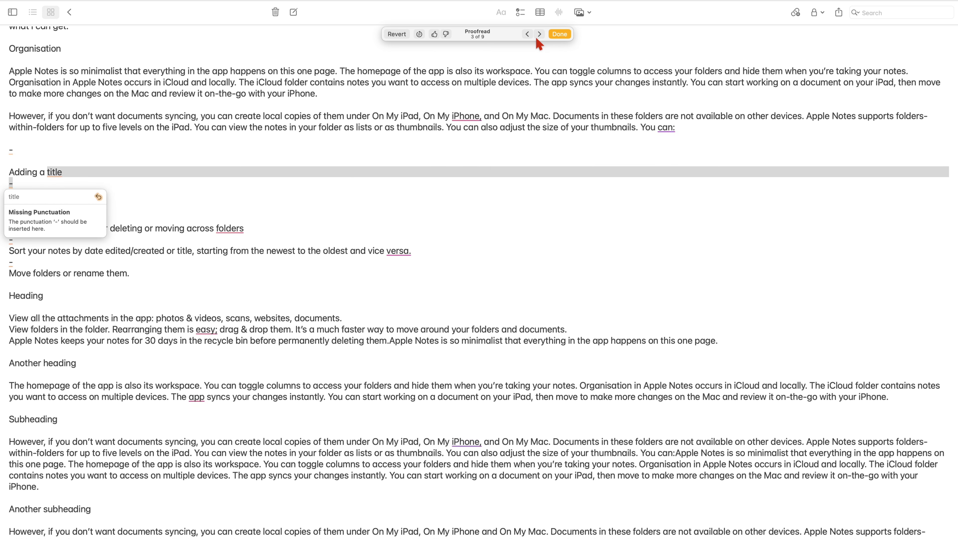
pyautogui.click(559, 34)
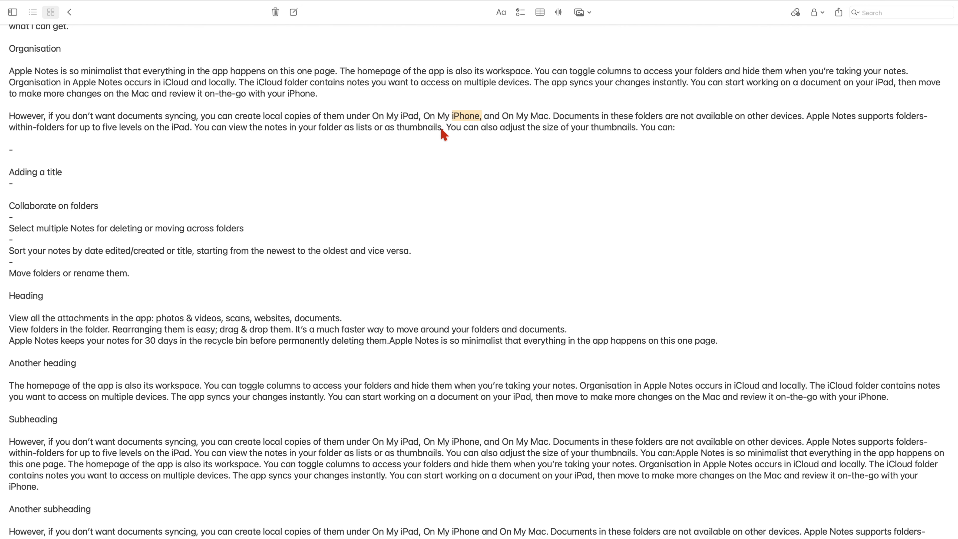
pyautogui.scroll(3)
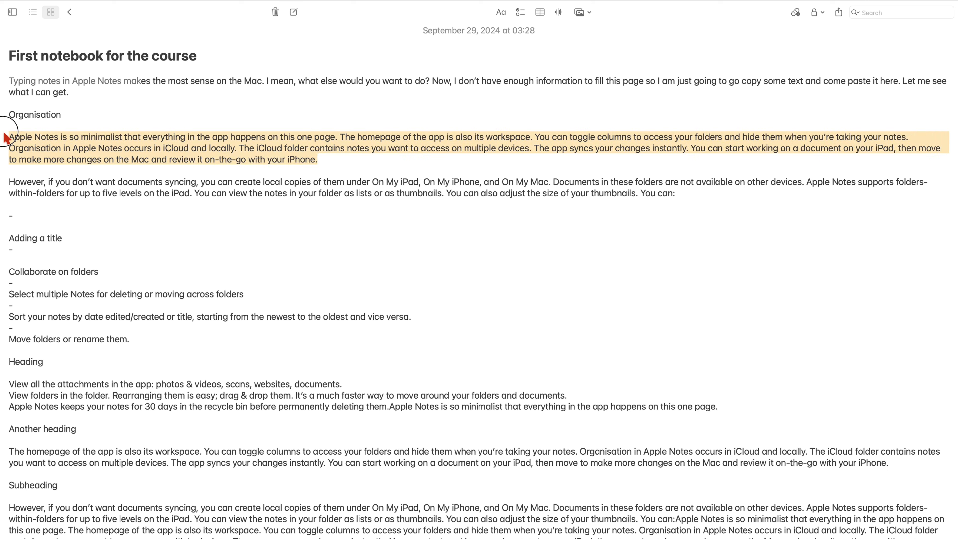
pyautogui.moveTo(27, 146)
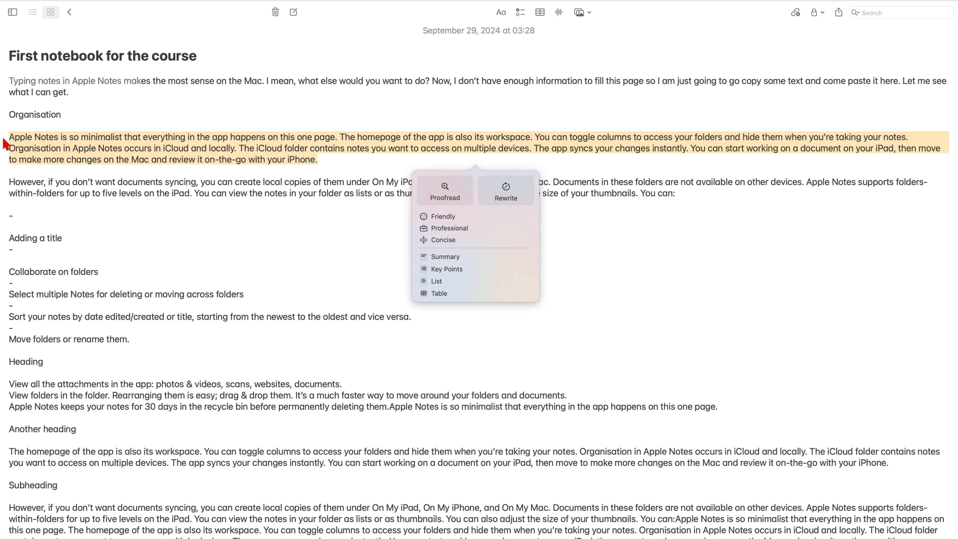
pyautogui.moveTo(480, 194)
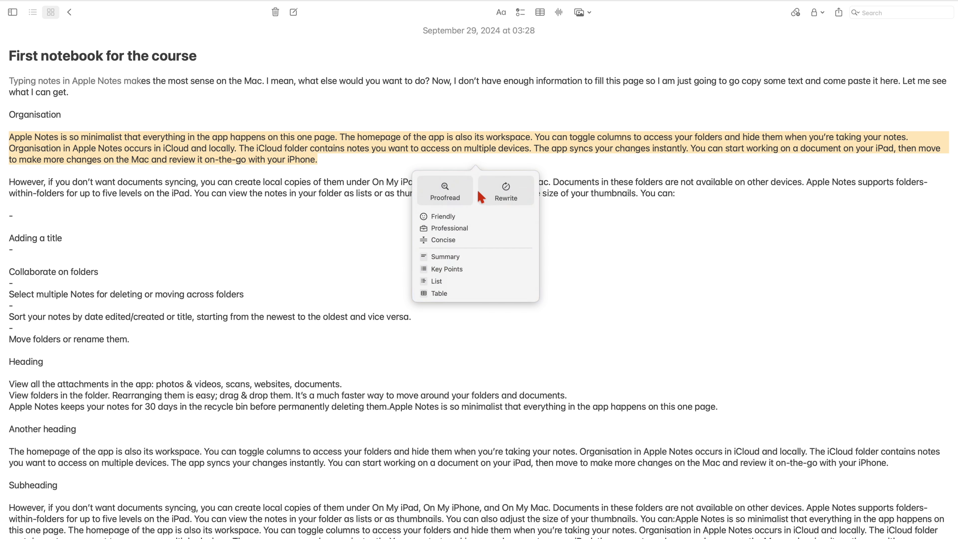
pyautogui.moveTo(514, 202)
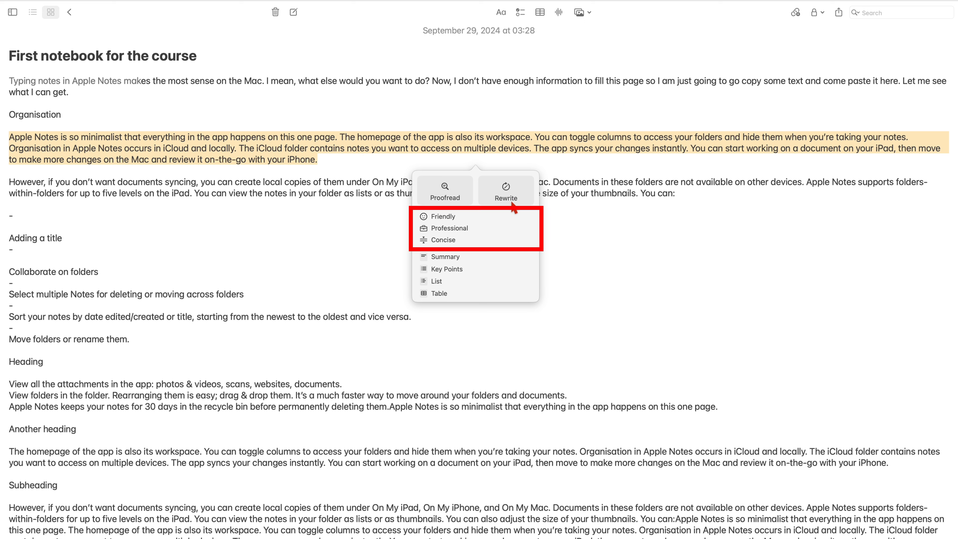
pyautogui.moveTo(441, 216)
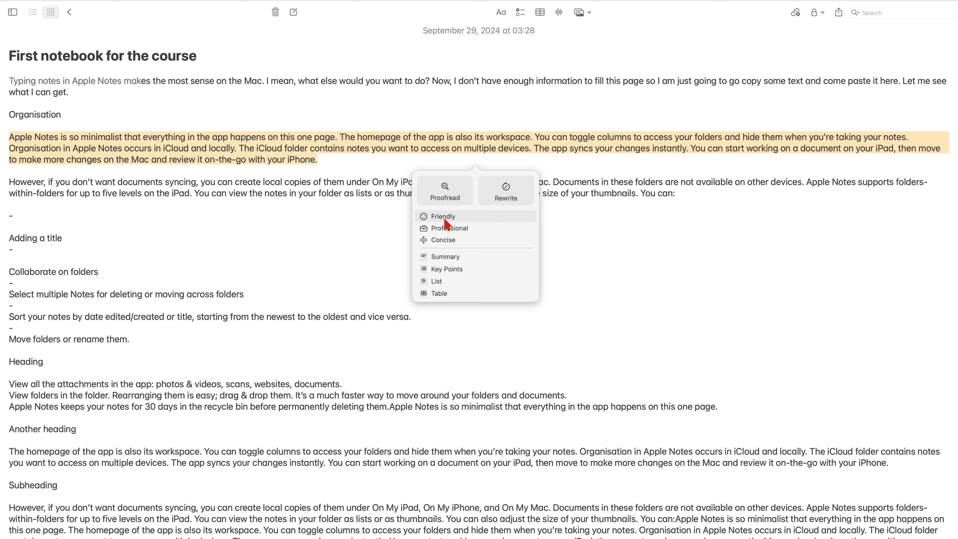
pyautogui.moveTo(449, 228)
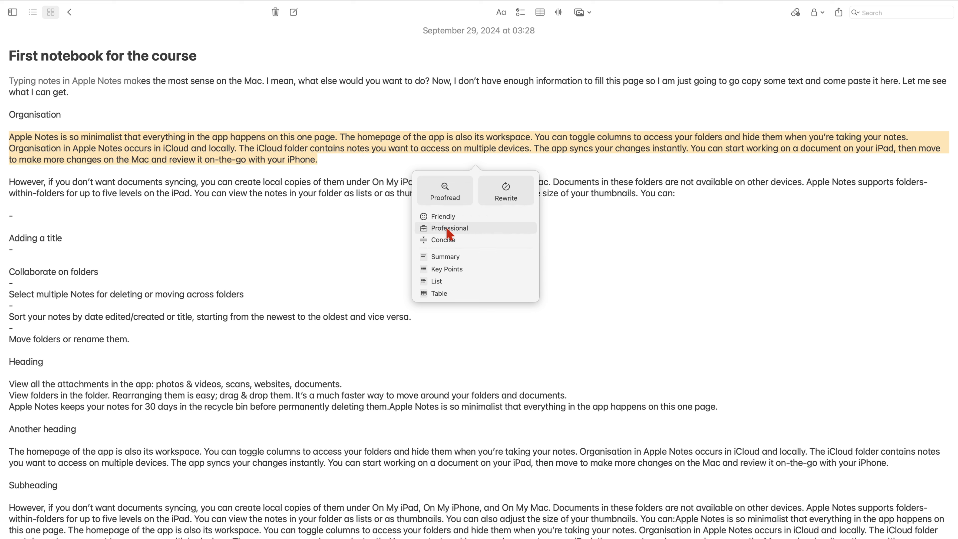
# Try a Friendly rewrite of the Organisation paragraph, revert to the original wording and finish
pyautogui.click(442, 216)
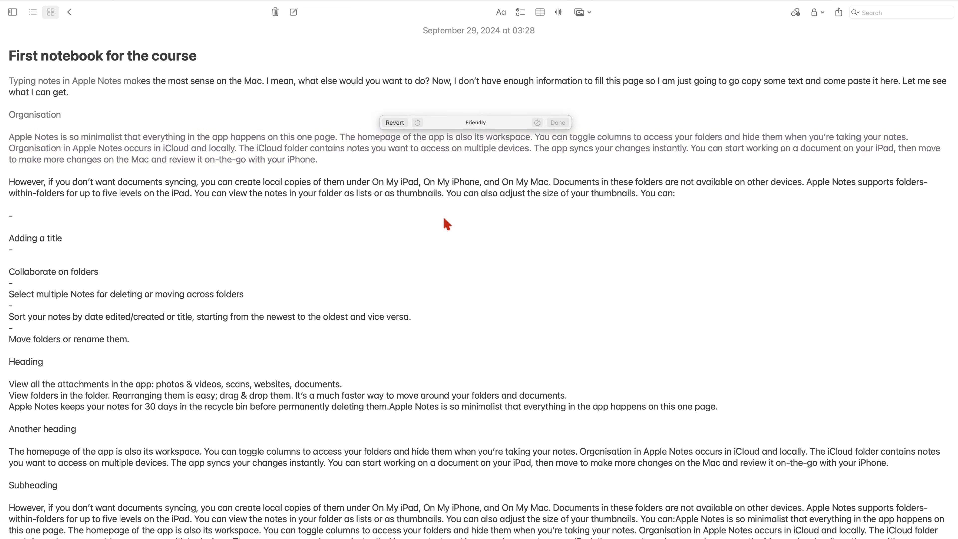
pyautogui.click(557, 122)
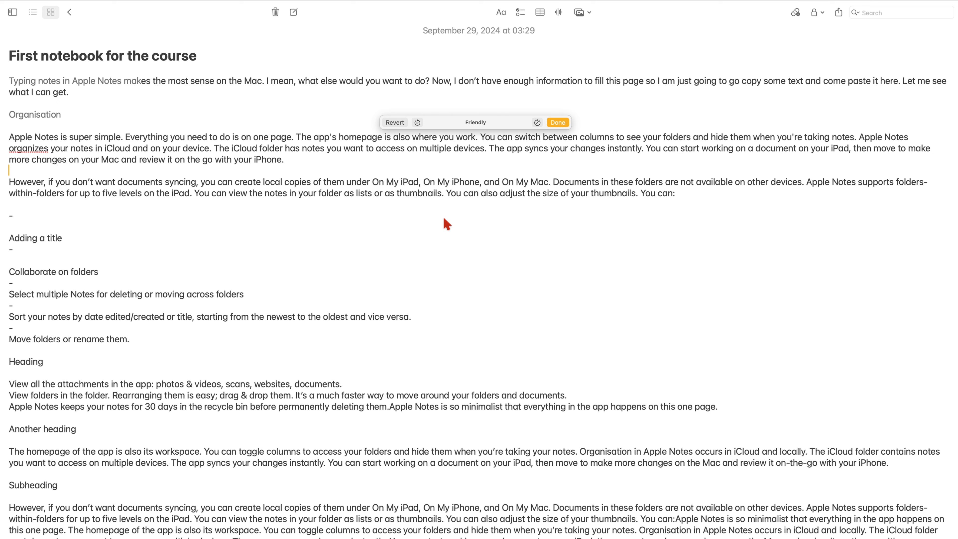
pyautogui.moveTo(427, 125)
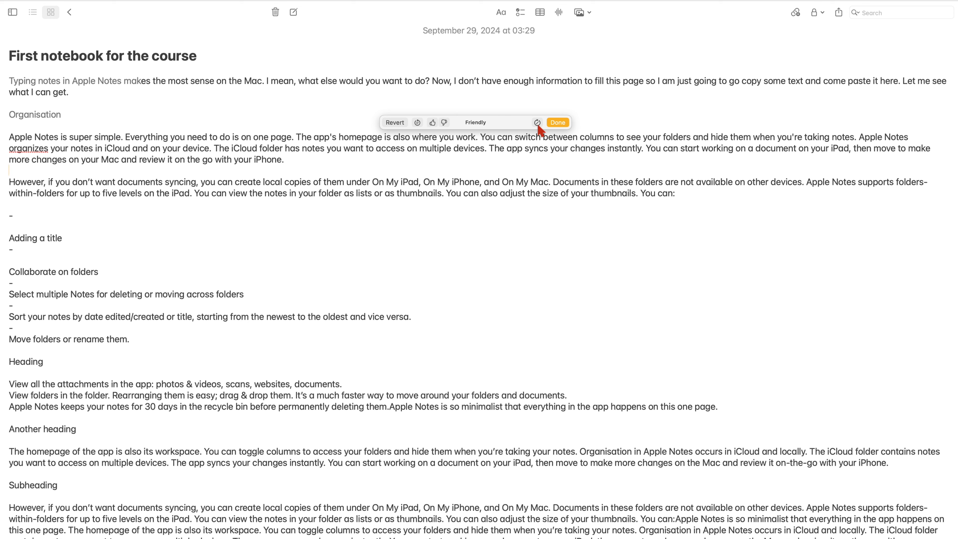
pyautogui.click(537, 123)
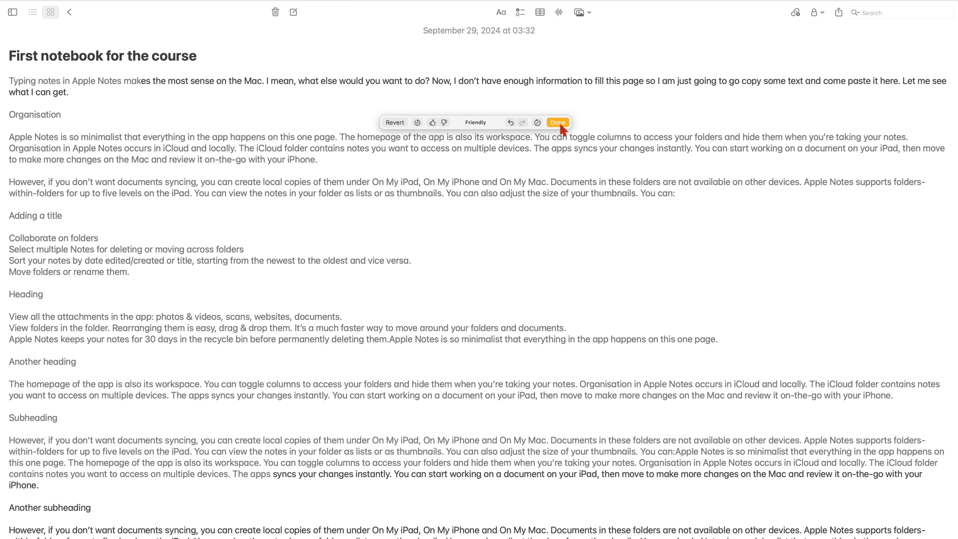
pyautogui.click(558, 122)
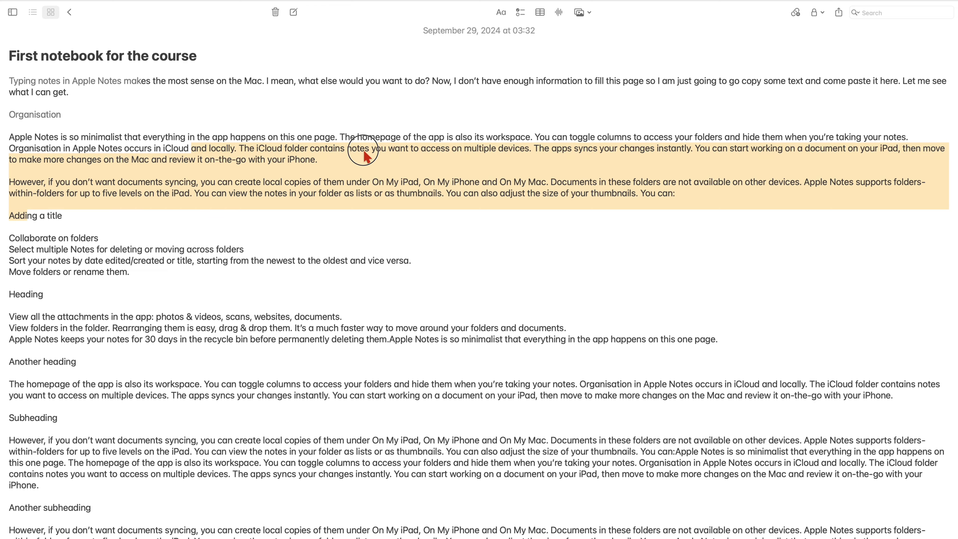
# Request Key Points for the two Organisation paragraphs via Writing Tools
pyautogui.scroll(3)
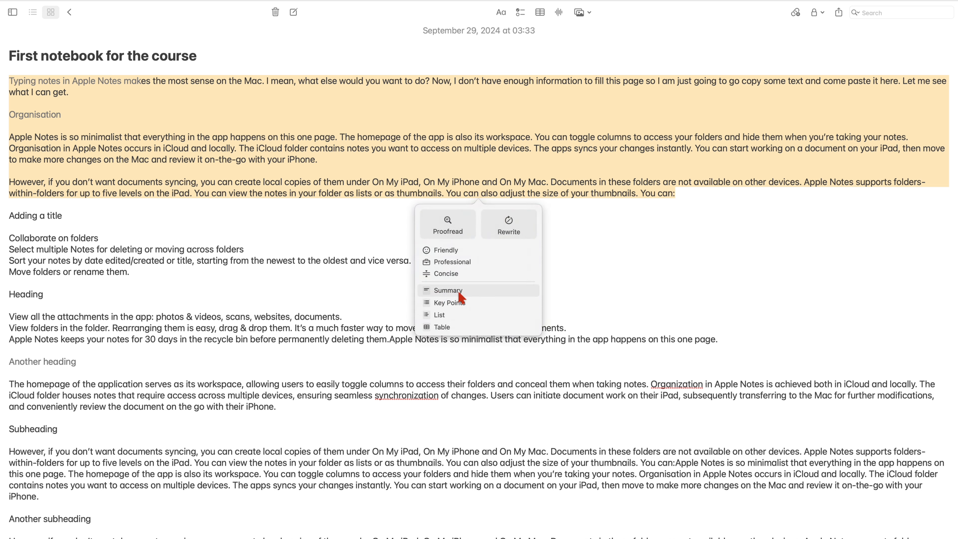
pyautogui.moveTo(485, 297)
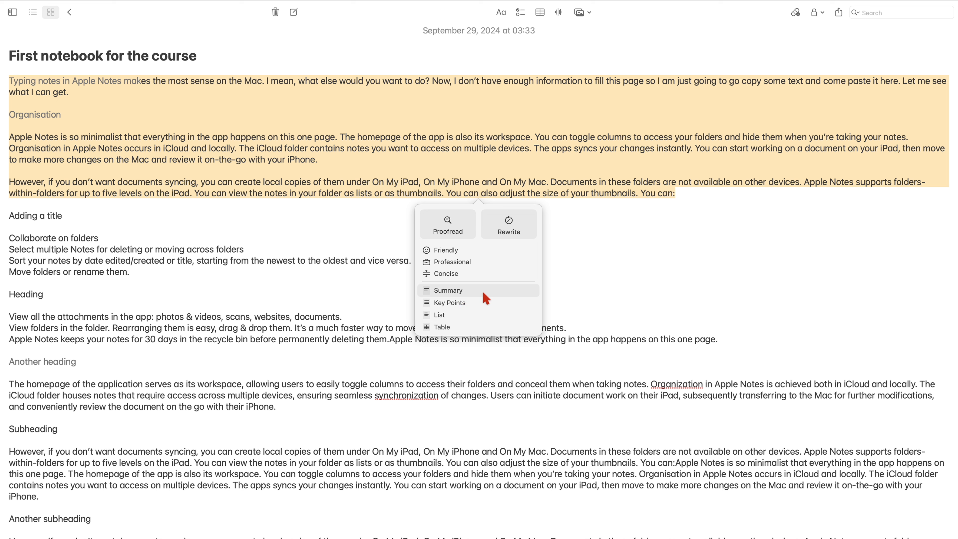
pyautogui.click(448, 290)
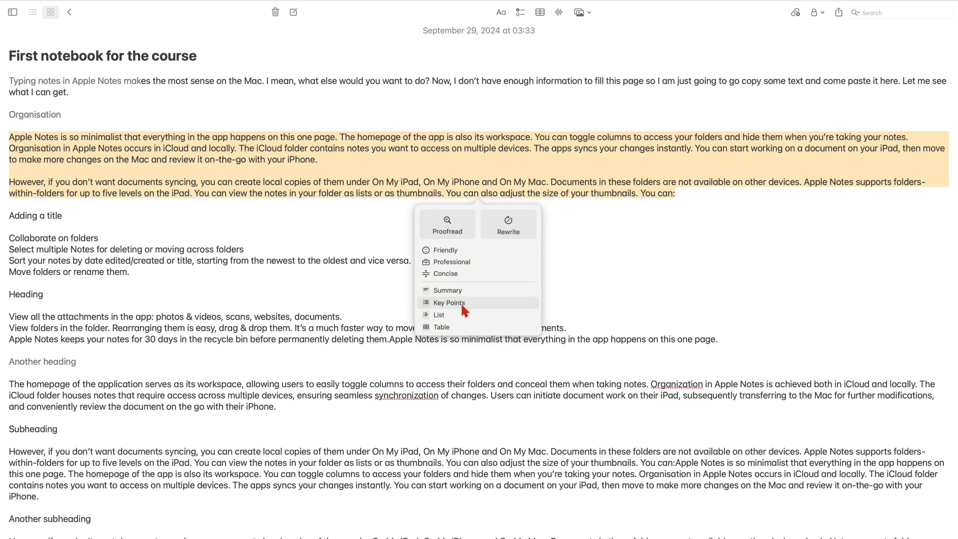
pyautogui.click(449, 302)
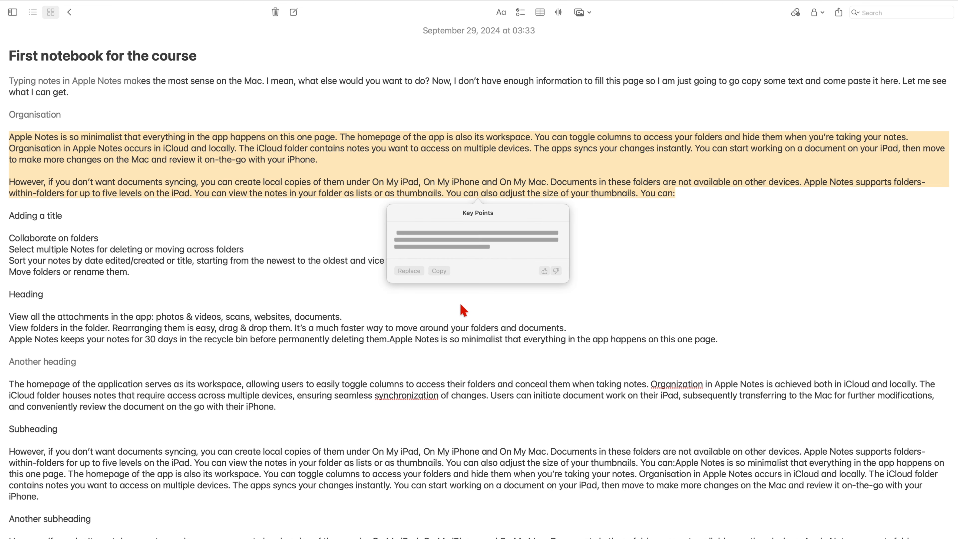
pyautogui.moveTo(466, 284)
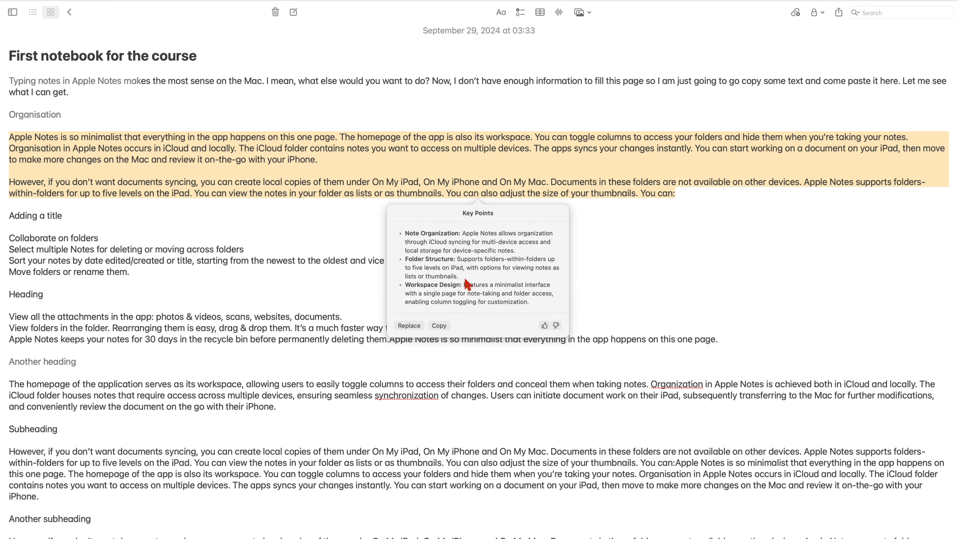
pyautogui.moveTo(460, 243)
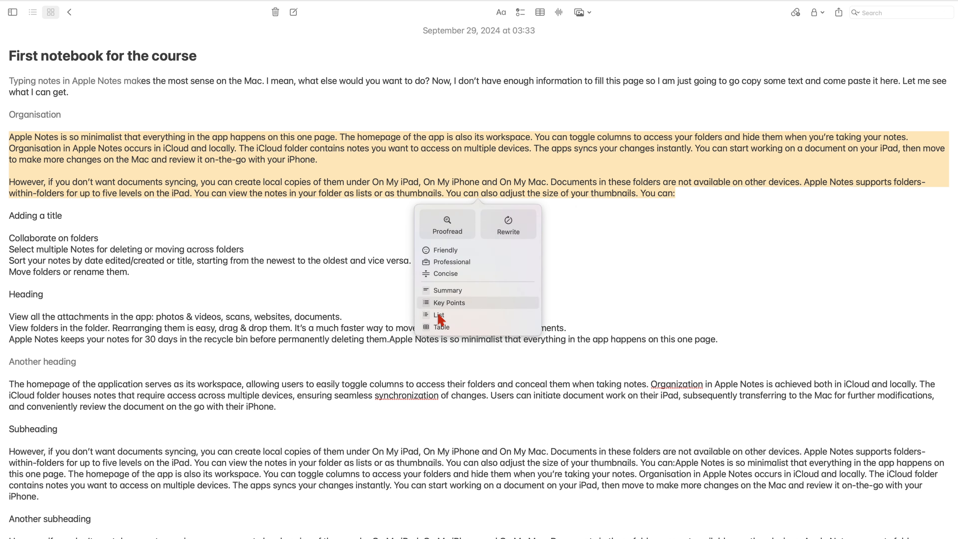
# Convert the syncing paragraph and folder list into a Feature–Description table
pyautogui.click(439, 315)
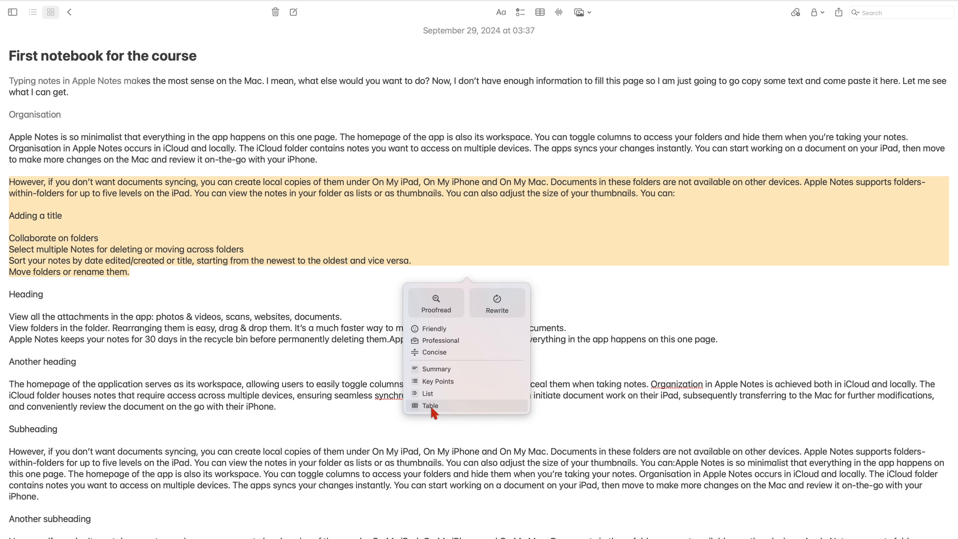
pyautogui.click(430, 406)
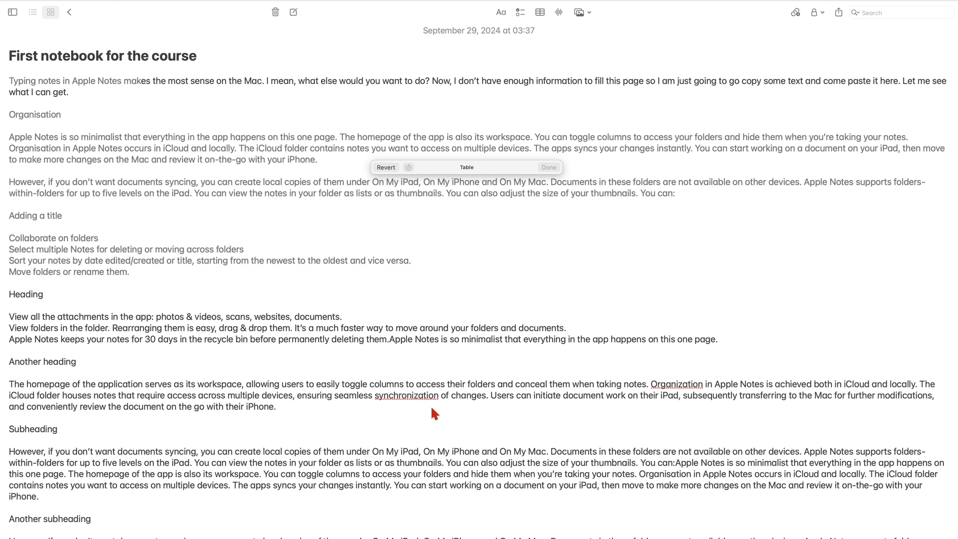
pyautogui.click(548, 168)
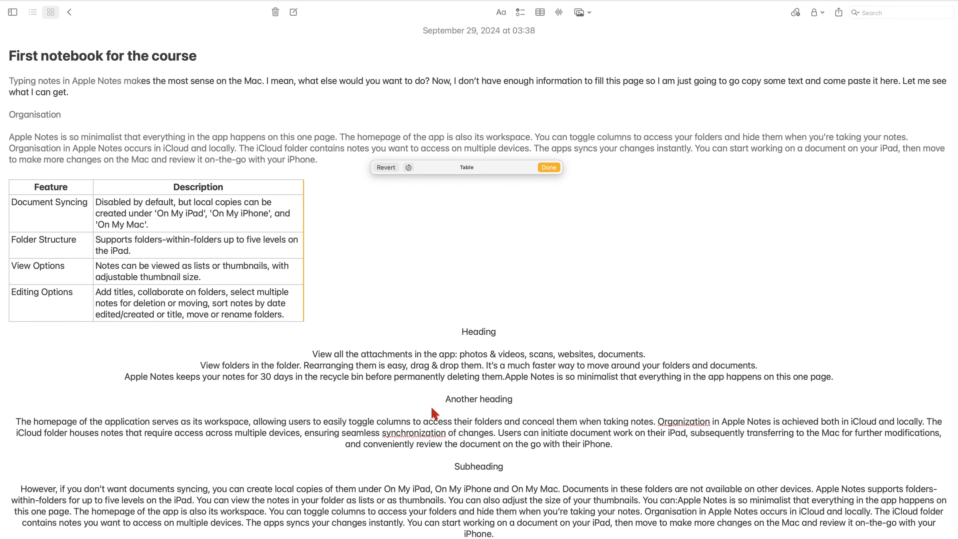
pyautogui.moveTo(228, 242)
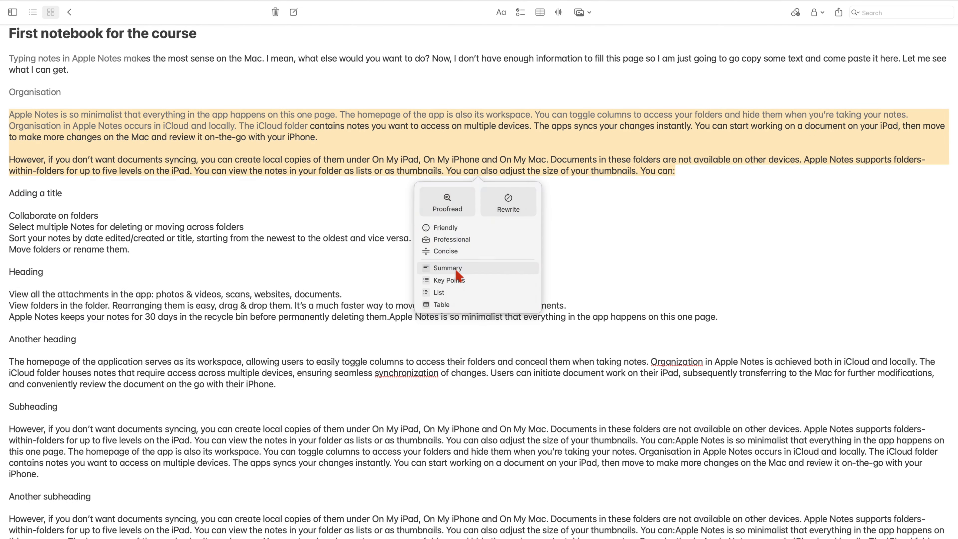
pyautogui.moveTo(458, 282)
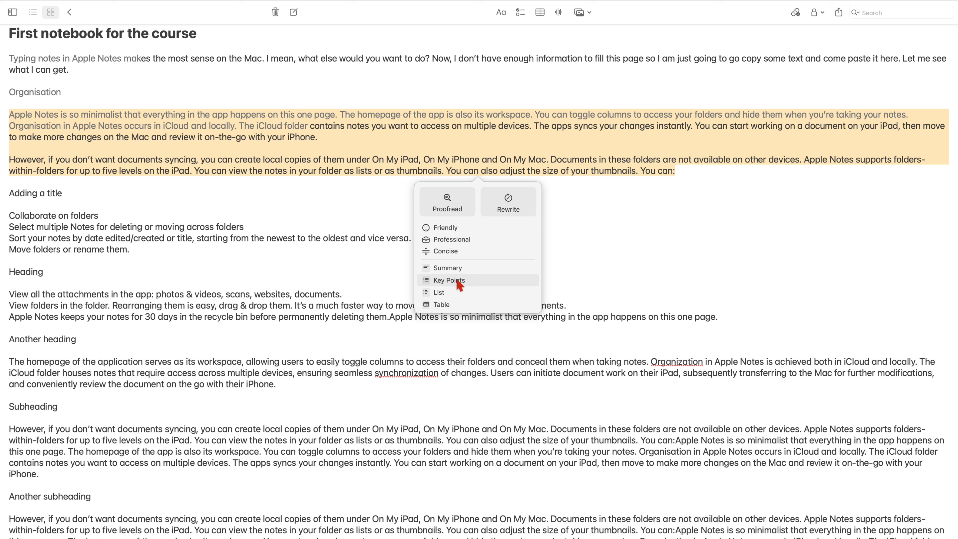
pyautogui.moveTo(448, 267)
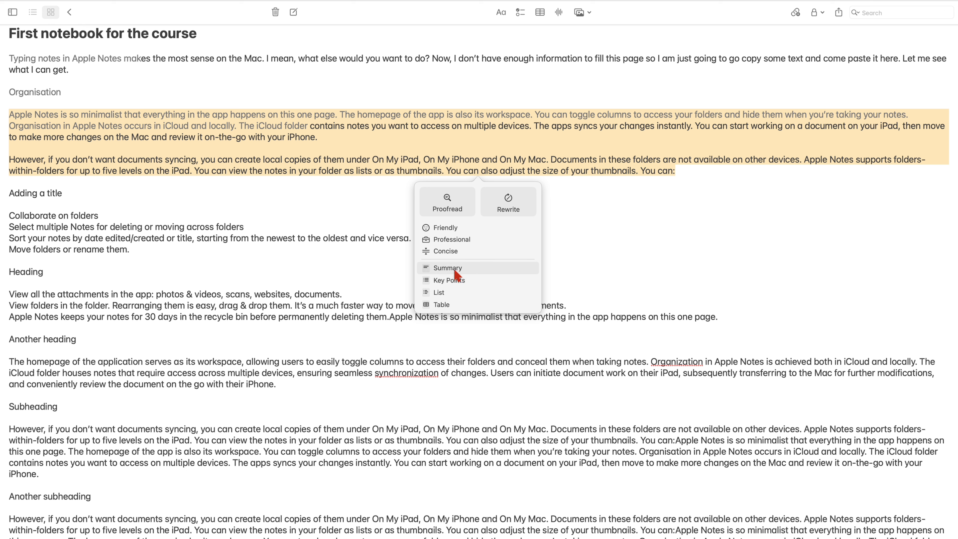
# Replace the opening paragraphs with a Summary, then request Key Points for the Another heading paragraph
pyautogui.click(447, 268)
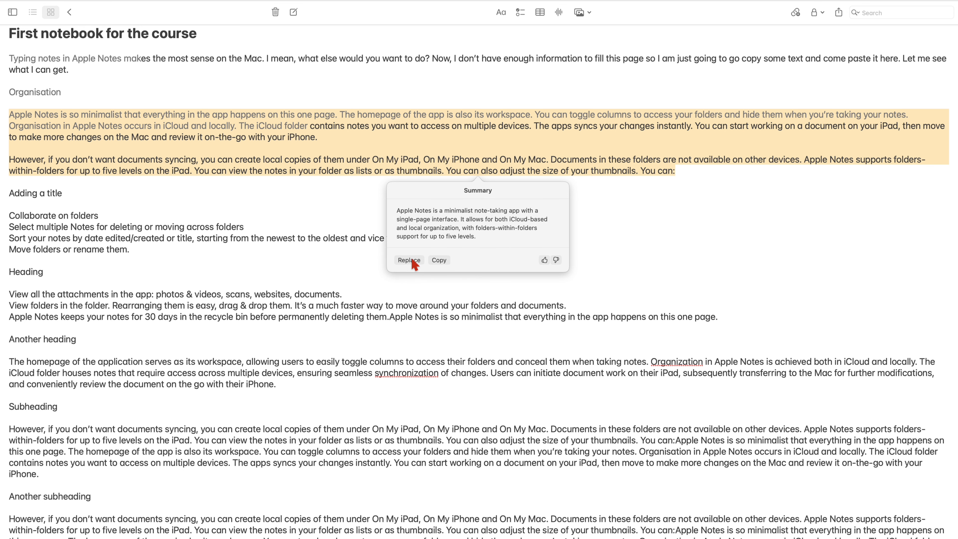
pyautogui.click(409, 261)
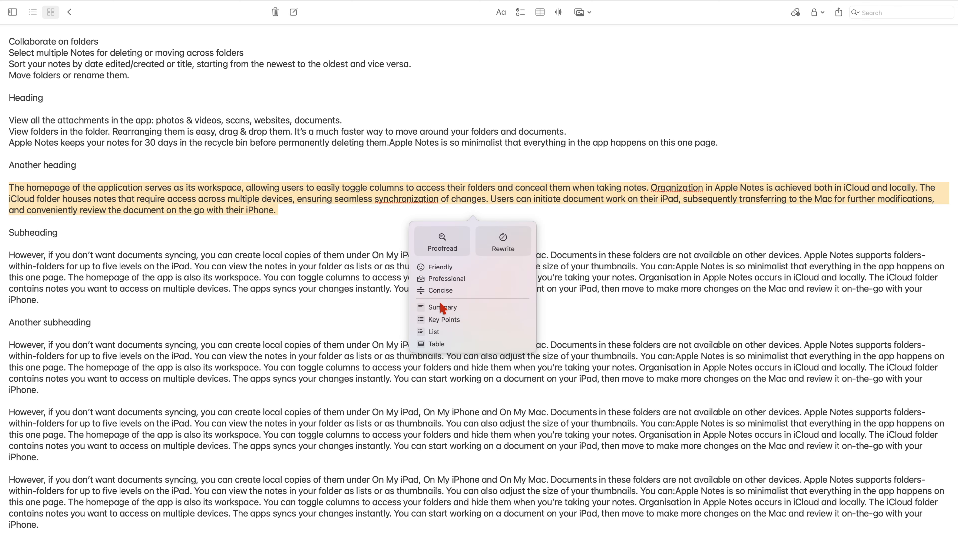
pyautogui.click(444, 319)
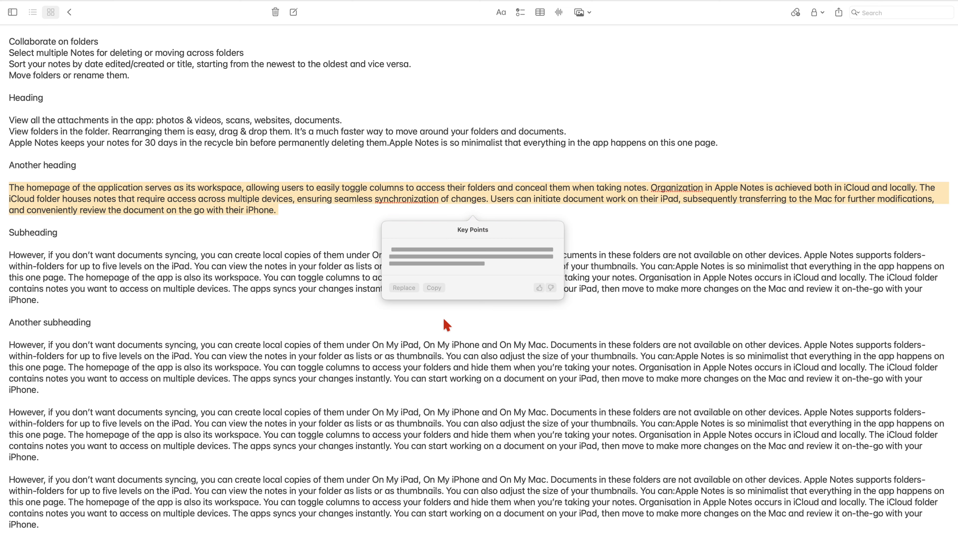